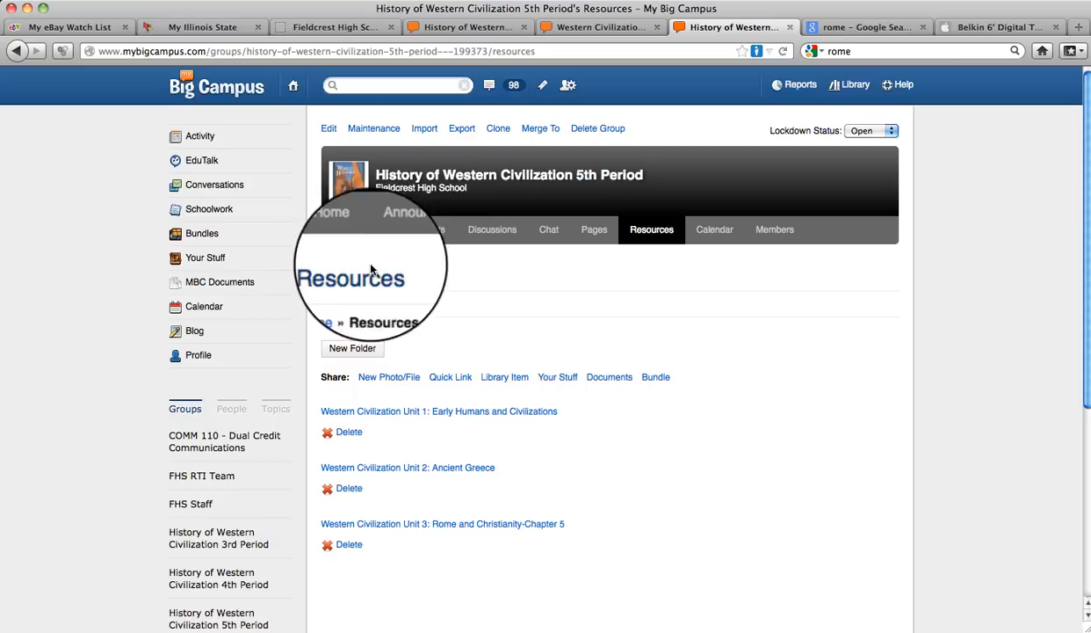
# Step: Switch to the group's Home tab and open Edit Group for 5th Period Western Civilization
pyautogui.click(343, 229)
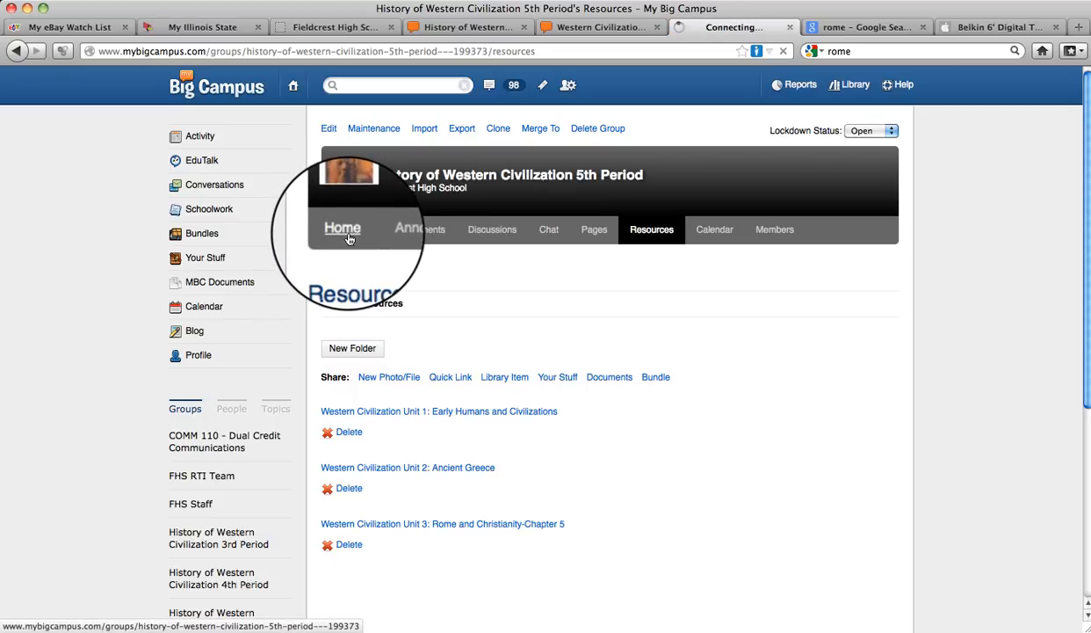
pyautogui.click(342, 228)
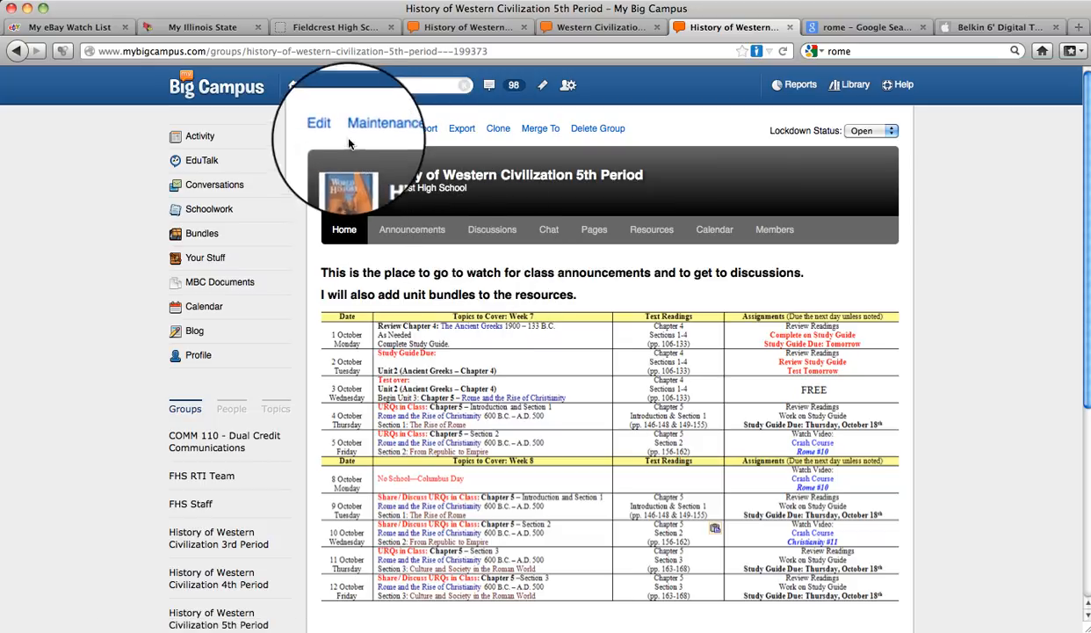
pyautogui.click(328, 129)
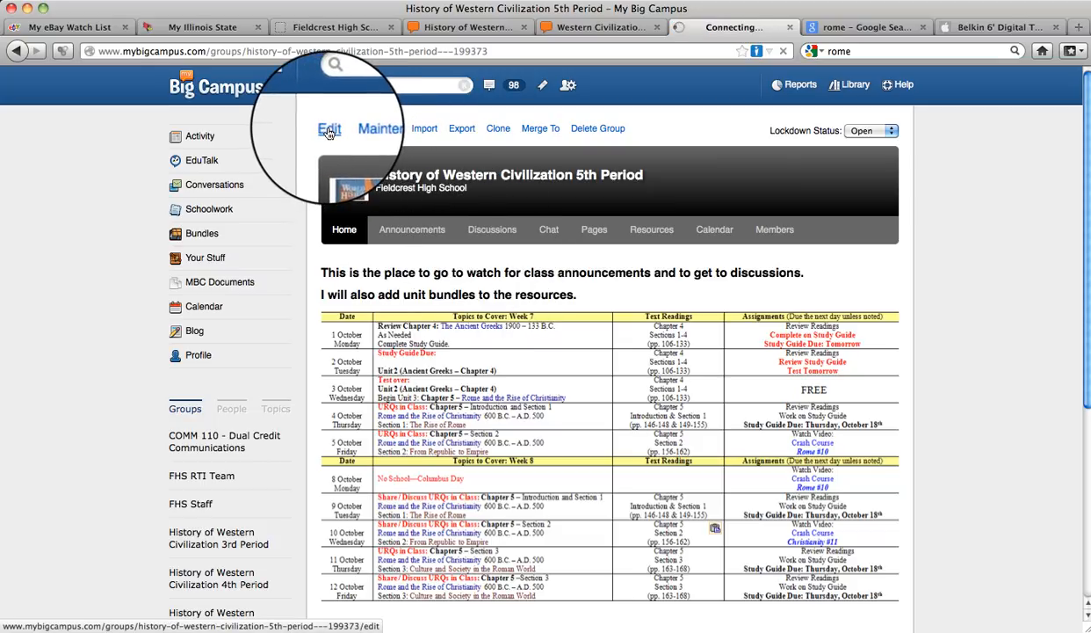
pyautogui.click(329, 128)
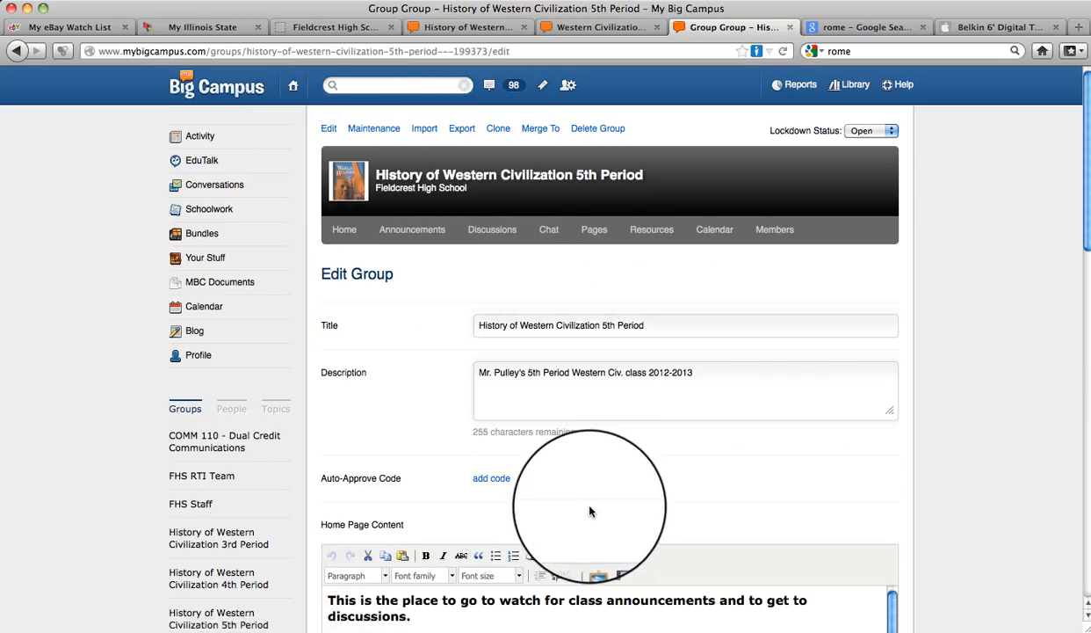
# Step: Scroll to the Home Page Content editor and down to the week 8 schedule rows
pyautogui.scroll(-3)
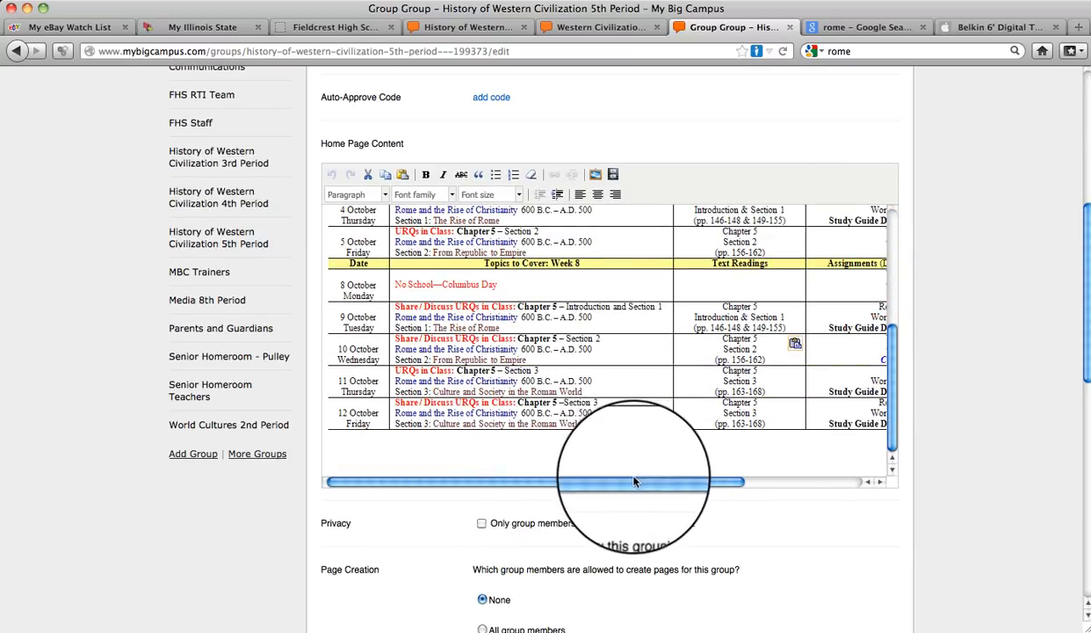
pyautogui.moveTo(632, 481); pyautogui.dragTo(843, 496)
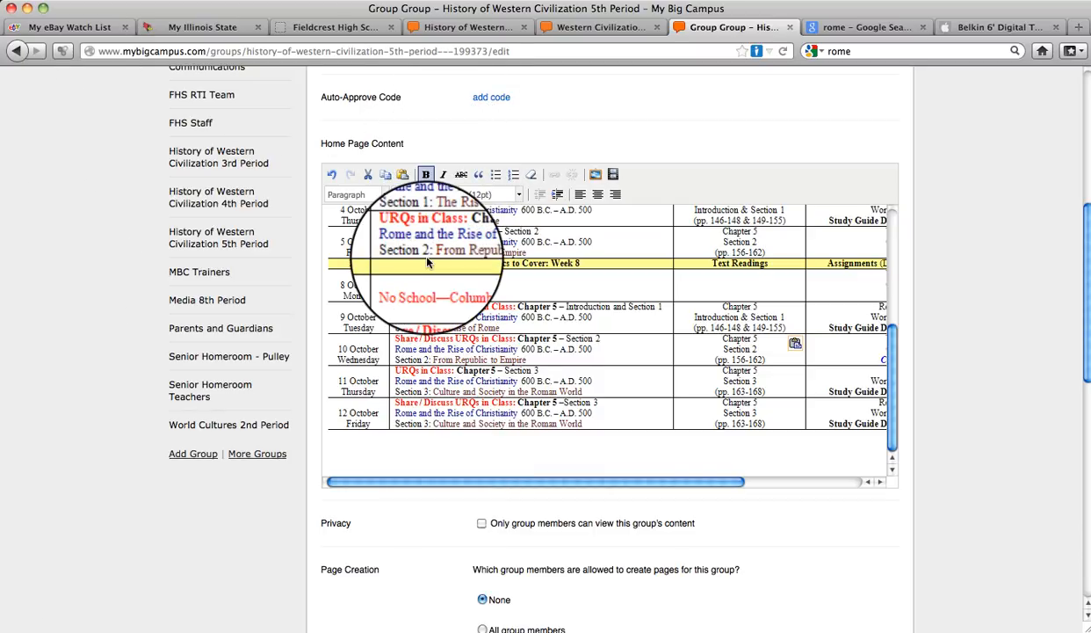
# Step: Type the bold sentence 'Click the picture of the Colosseum… bundle of Rome resources.' under the table
pyautogui.write('Click on')
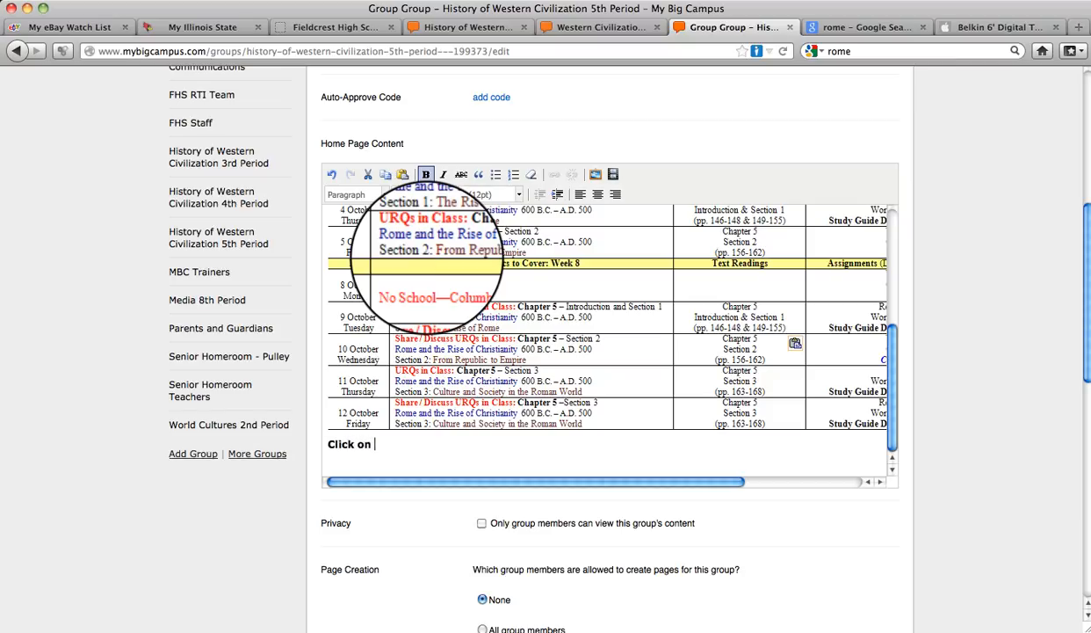
pyautogui.write('the pi')
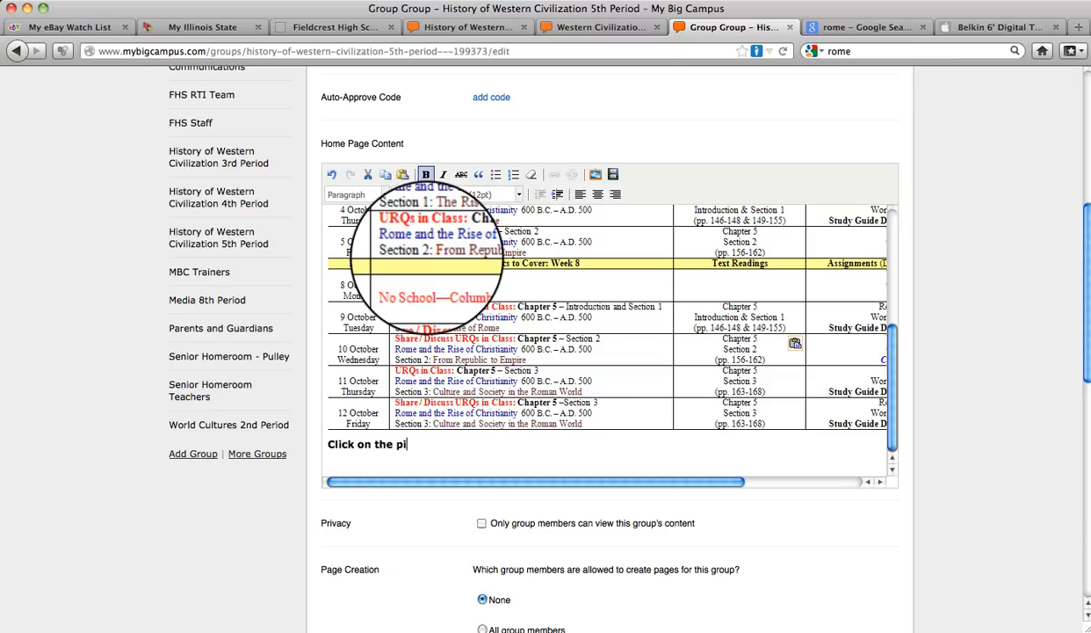
pyautogui.write('cture of')
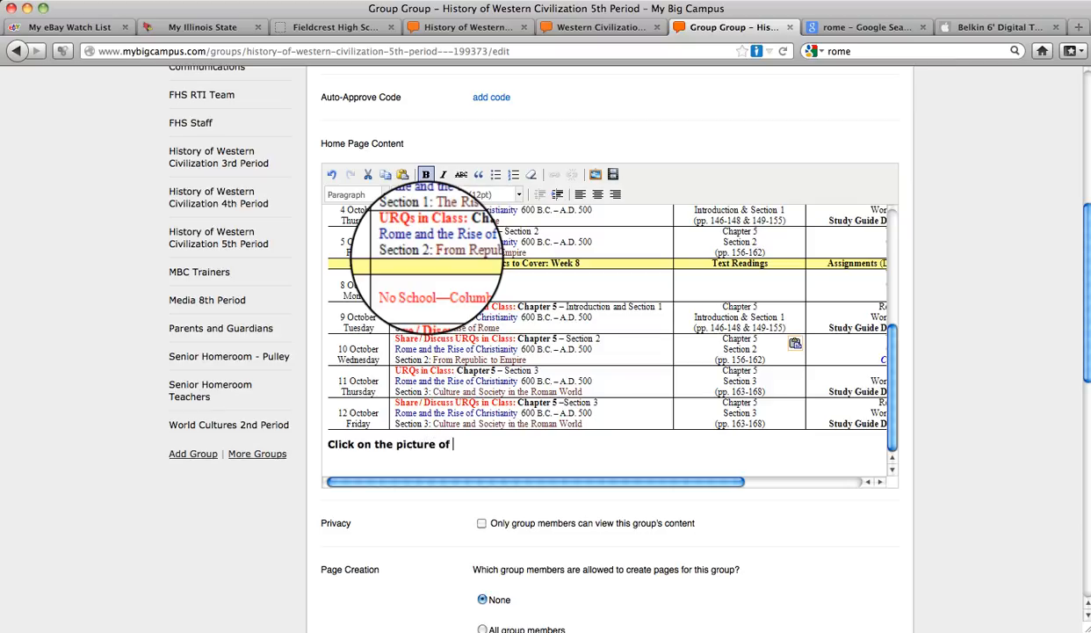
pyautogui.write('the Colo')
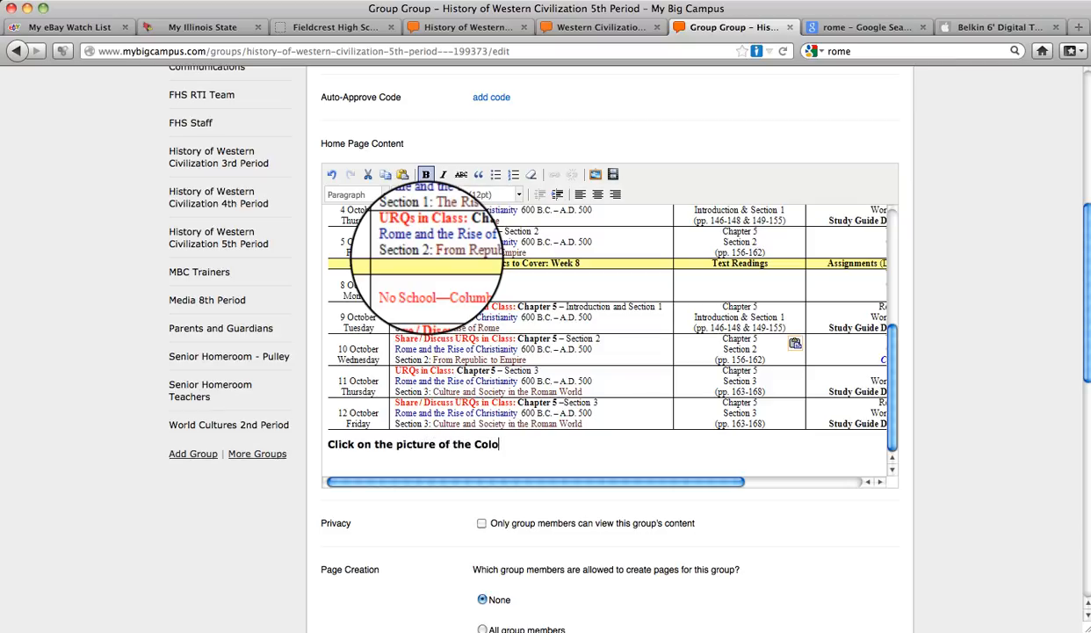
pyautogui.write('sseu')
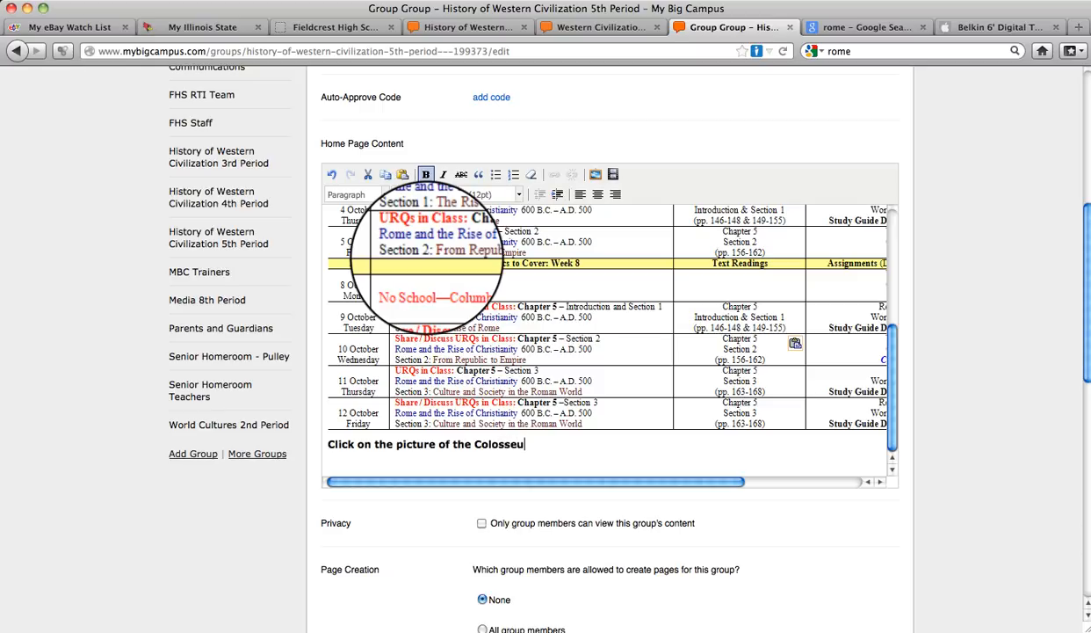
pyautogui.write('m')
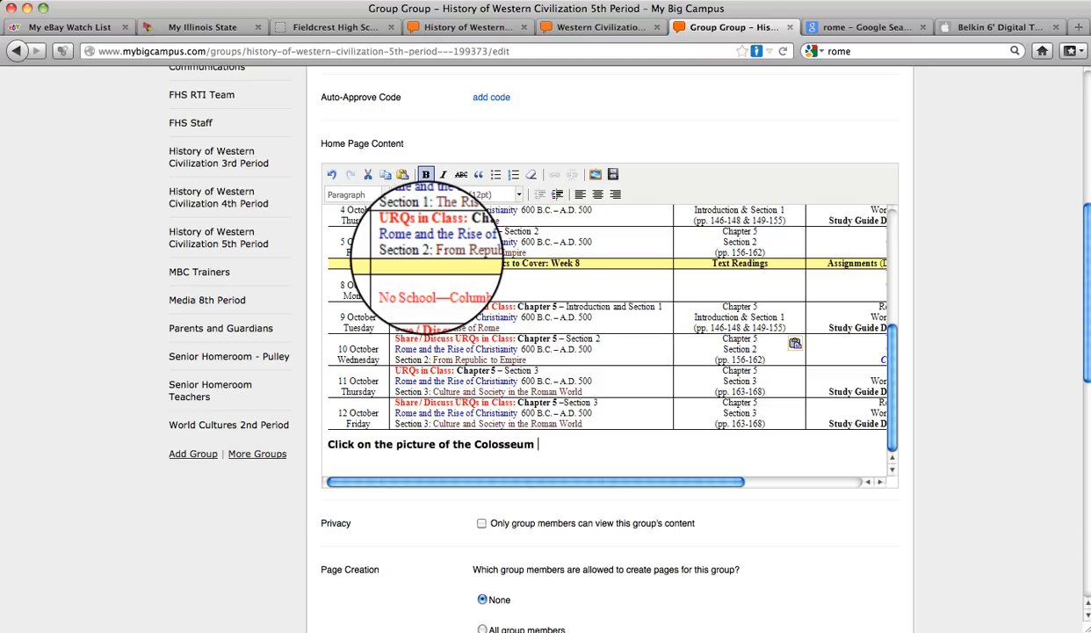
pyautogui.write('(ble')
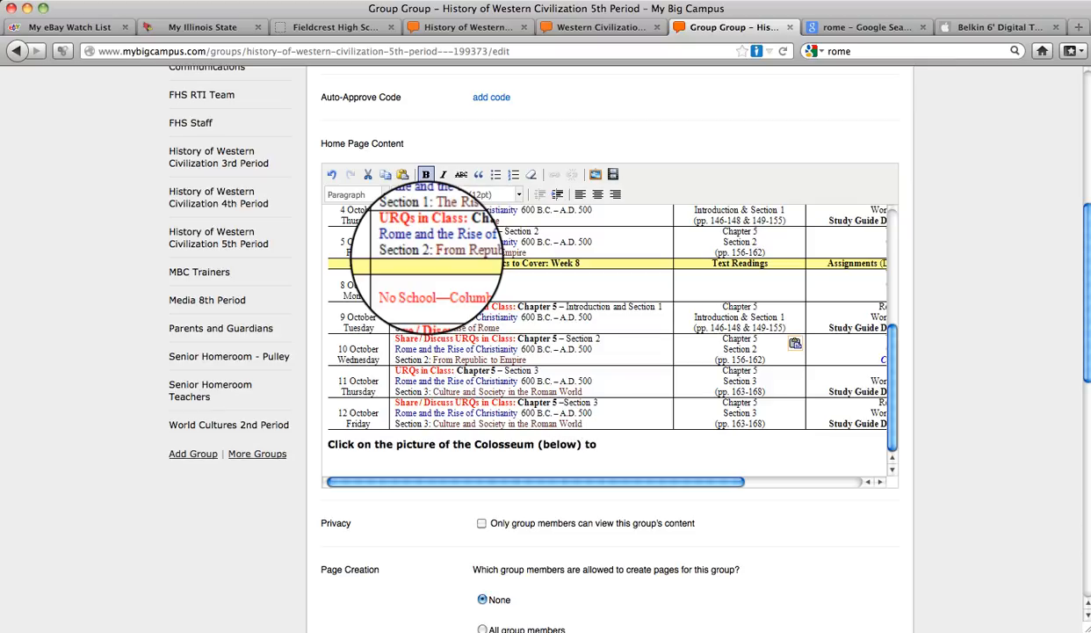
pyautogui.write('get to the')
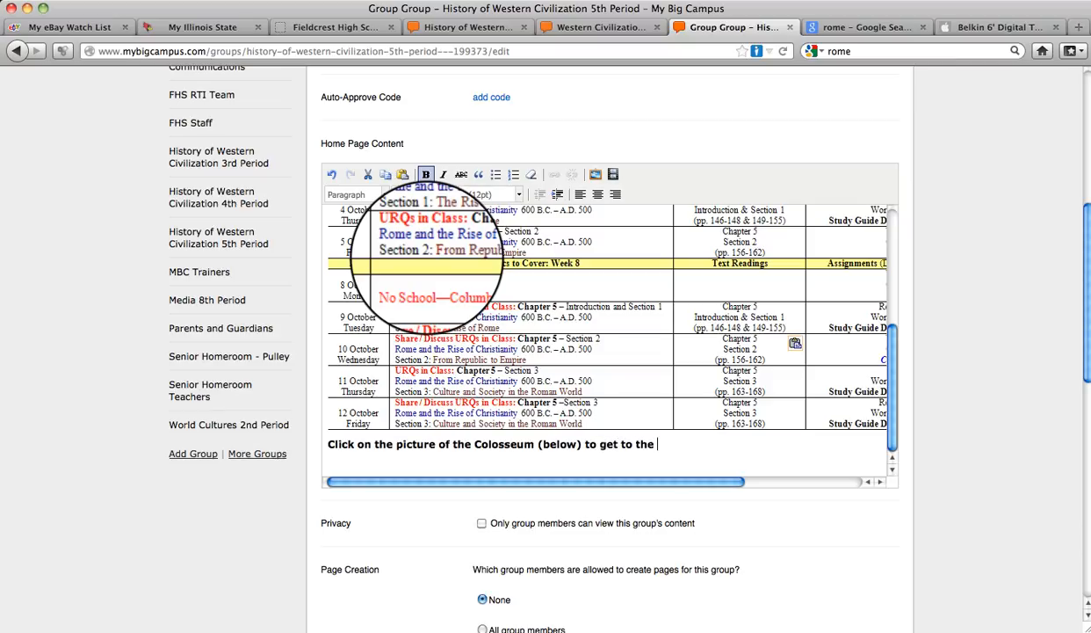
pyautogui.write('bundle o')
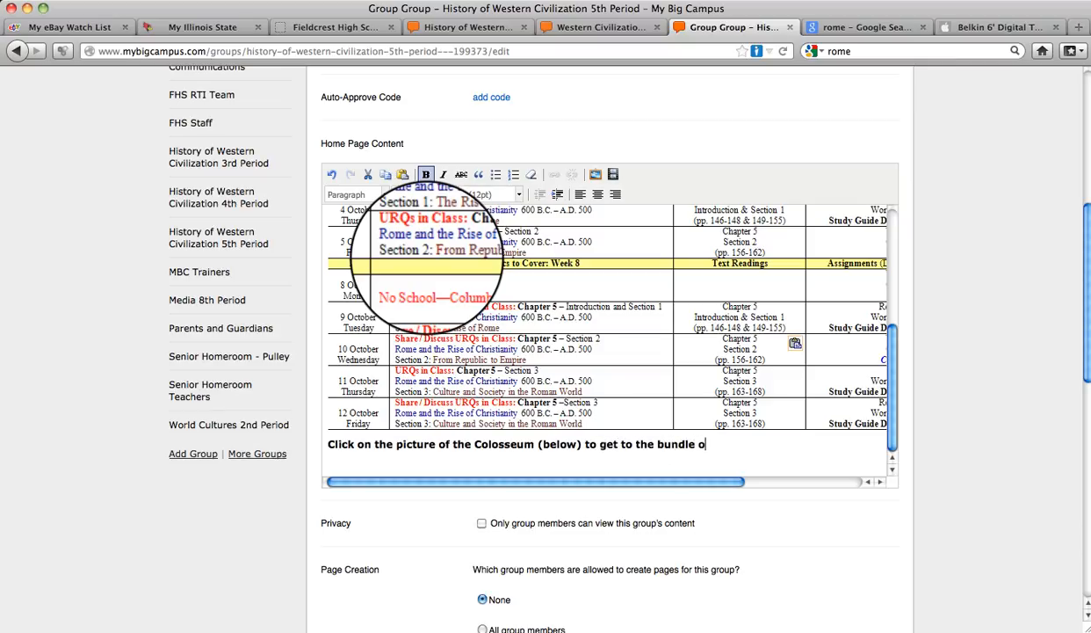
pyautogui.write('f Rom')
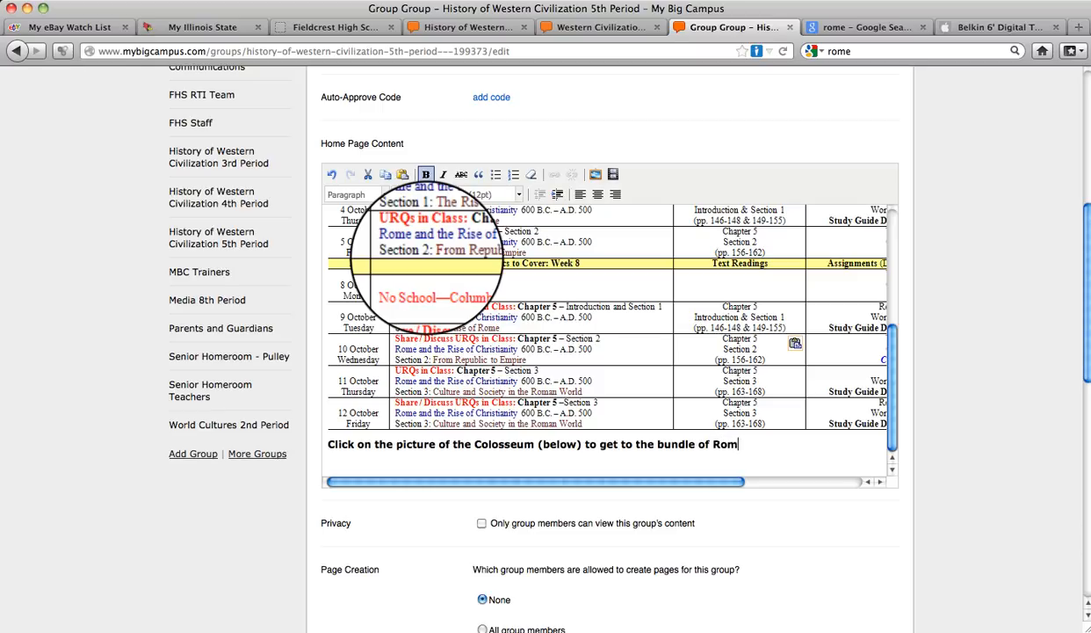
pyautogui.write('resour')
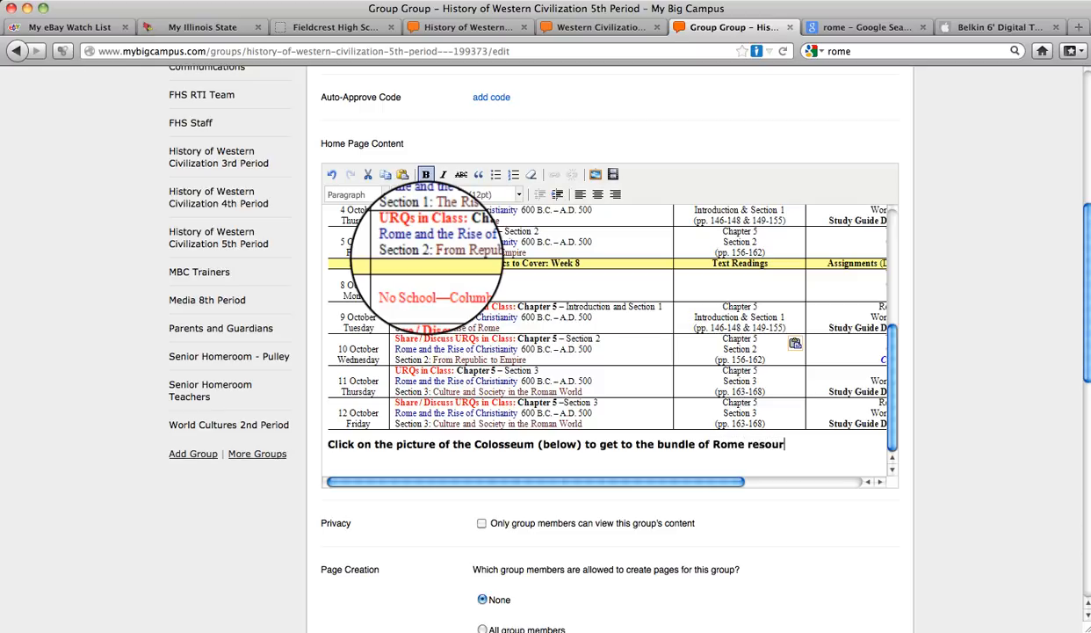
pyautogui.write('ces.')
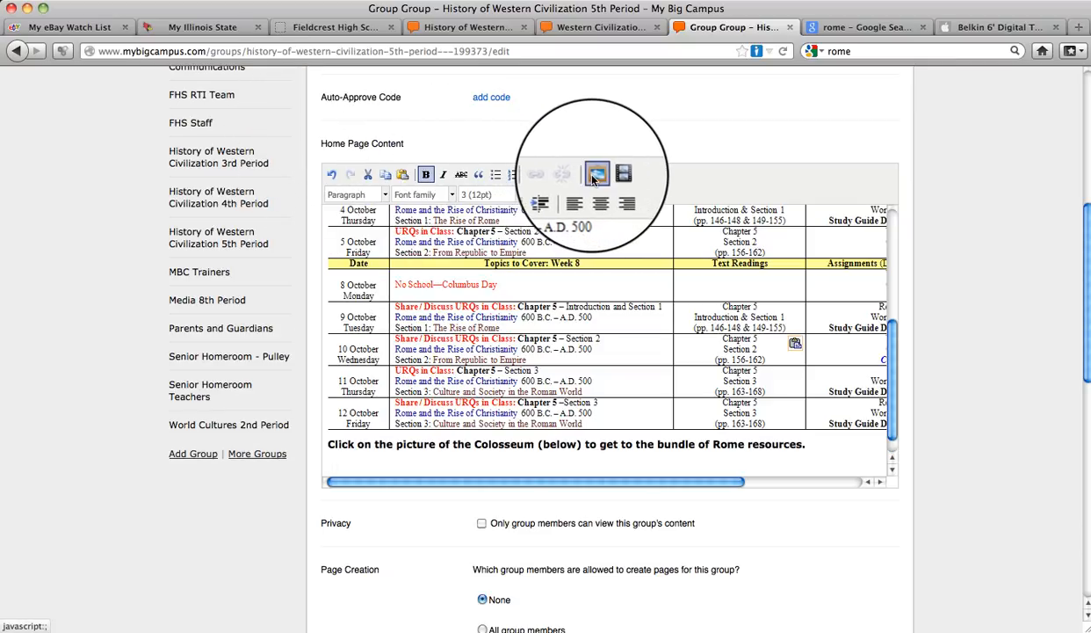
# Step: Insert the Colosseum picture beneath the instruction line and shrink it with its handles
pyautogui.click(596, 174)
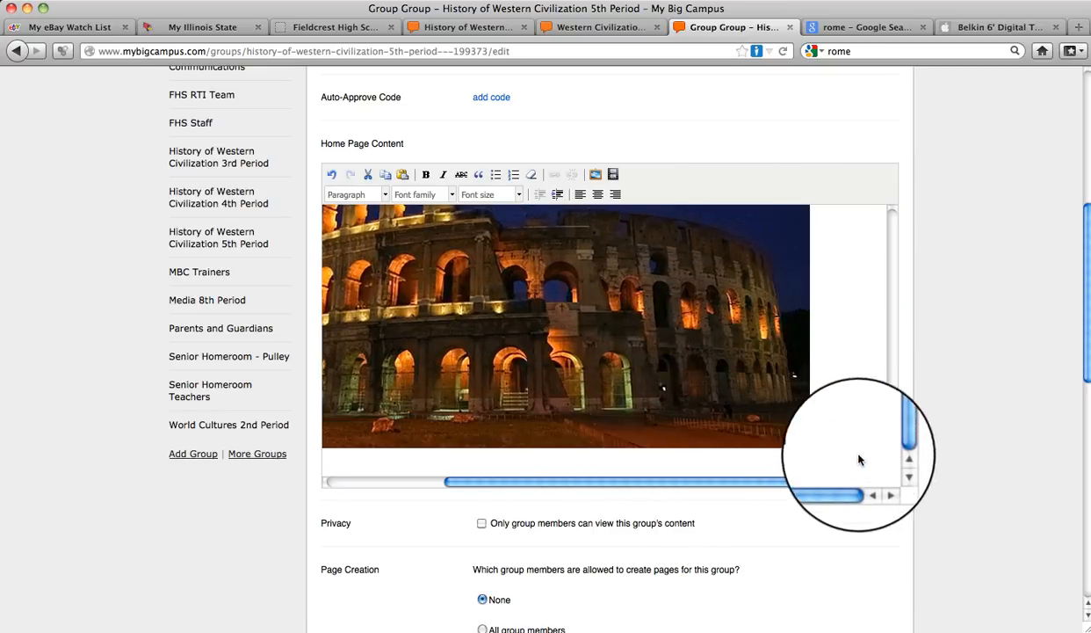
pyautogui.click(773, 426)
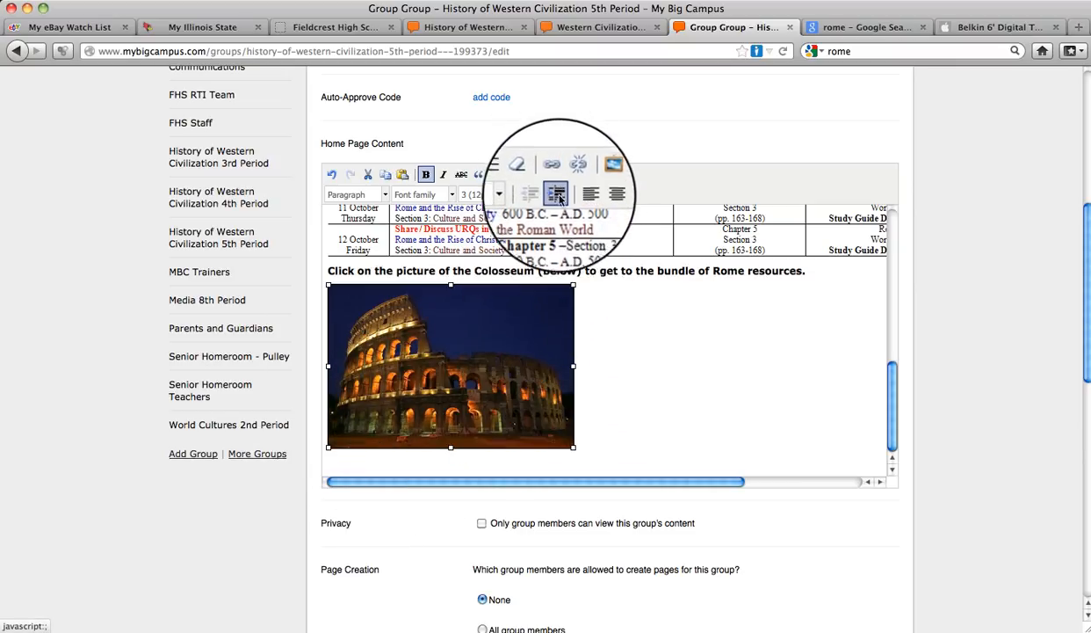
pyautogui.click(551, 174)
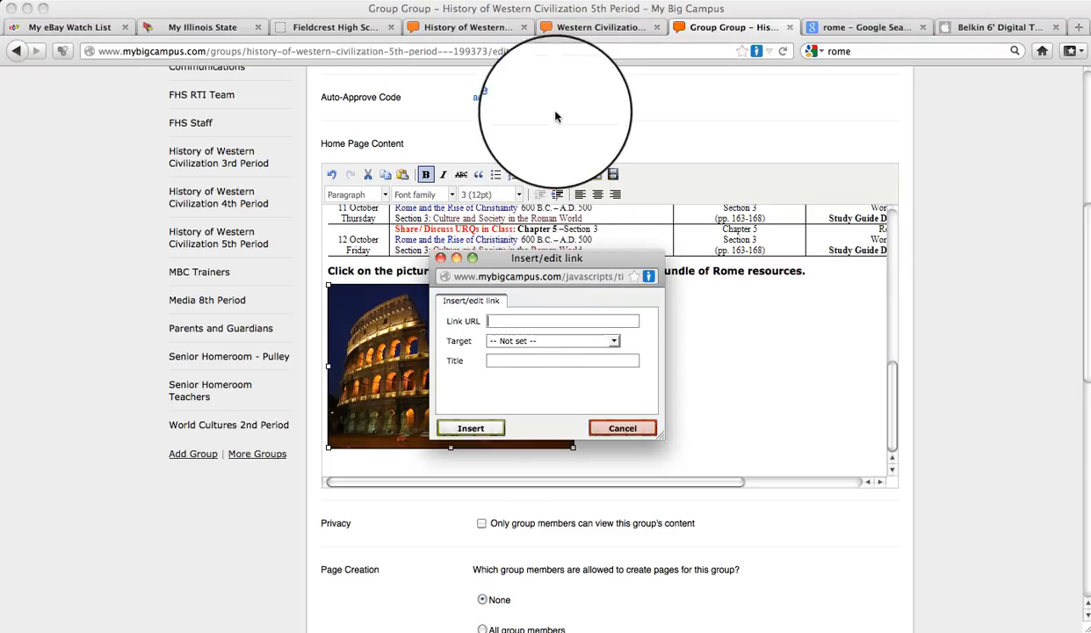
# Step: Link the Colosseum picture to the Rome bundle URL, opening in a new window, with a Rome title
pyautogui.click(601, 30)
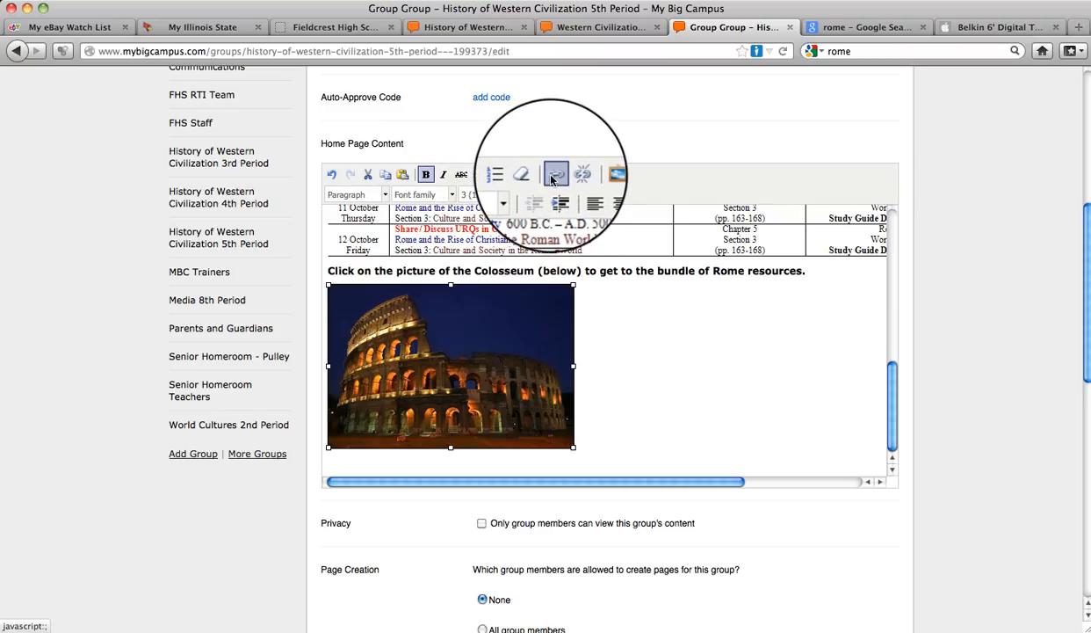
pyautogui.click(555, 174)
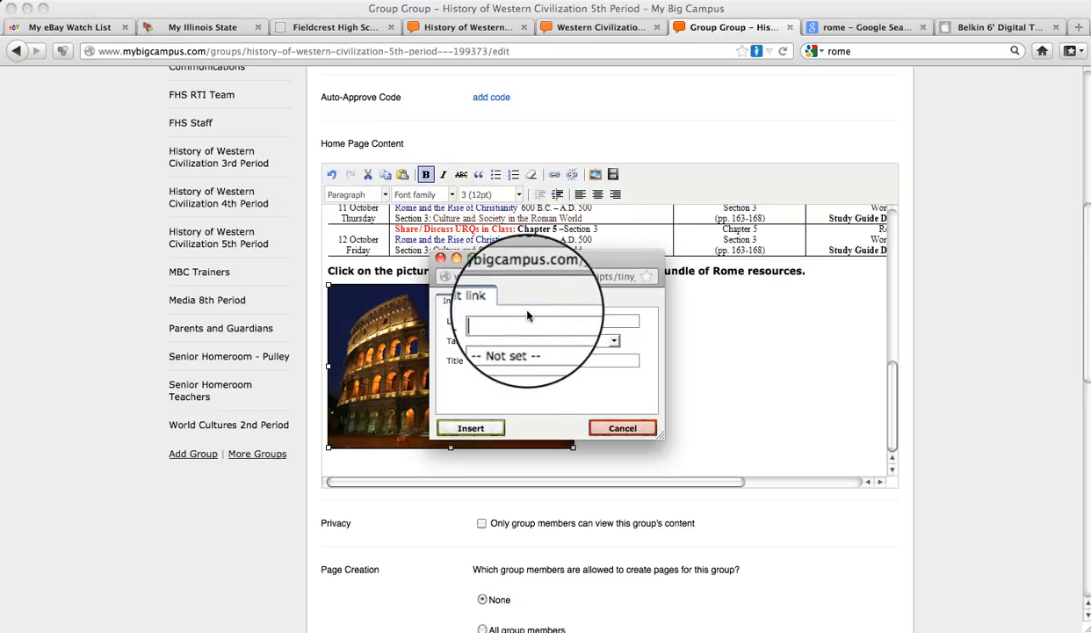
pyautogui.click(613, 341)
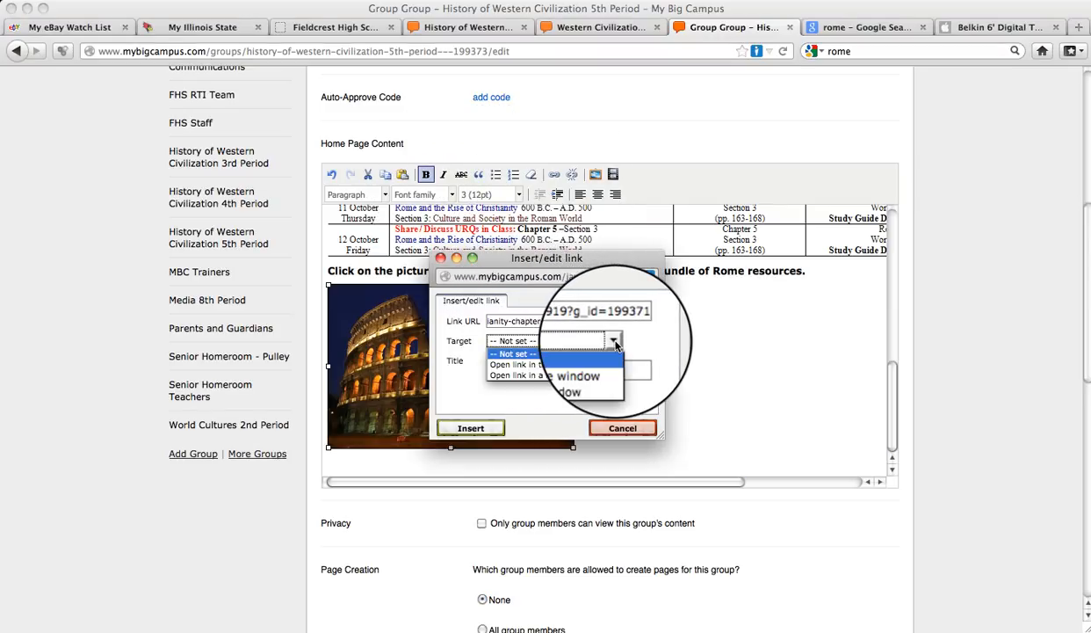
pyautogui.click(519, 377)
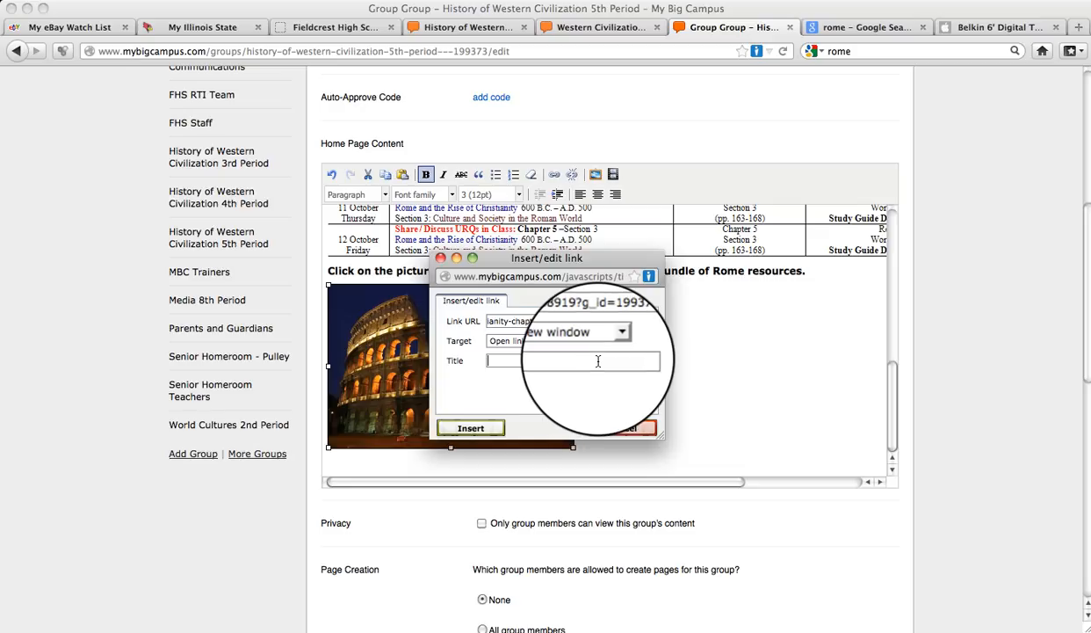
pyautogui.write('Rome Bundle')
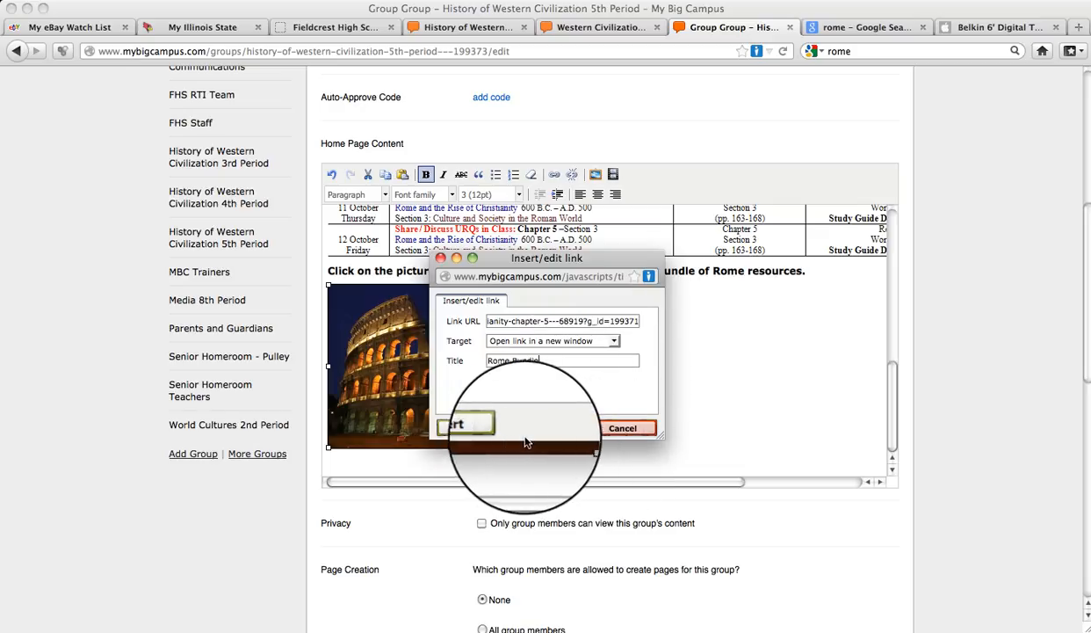
pyautogui.click(465, 426)
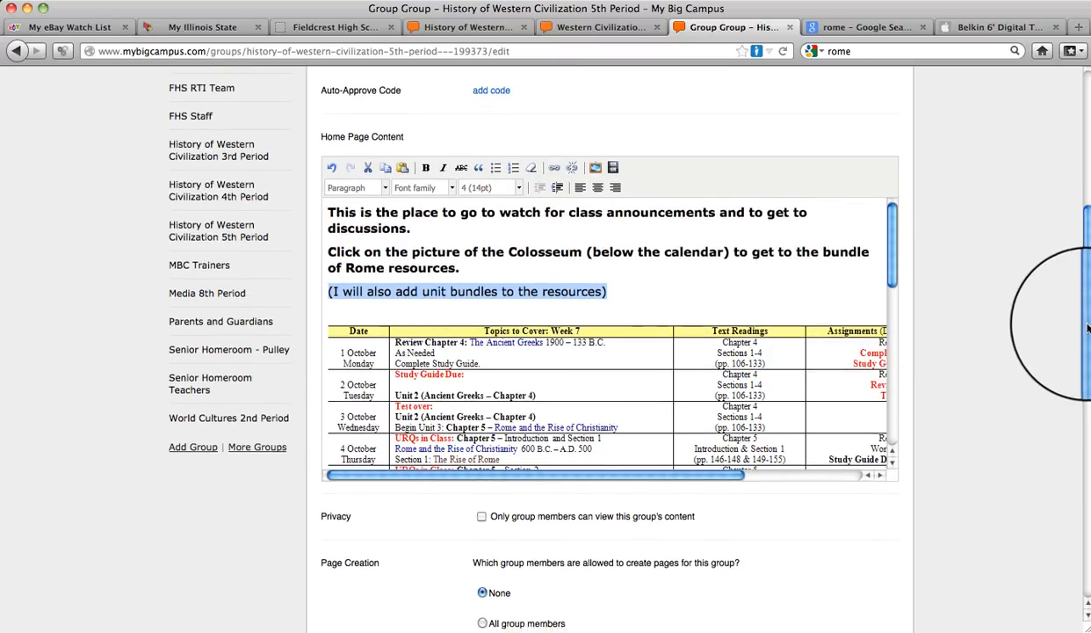
# Step: Scroll down to the Save button at the bottom of the group edit form
pyautogui.scroll(-3)
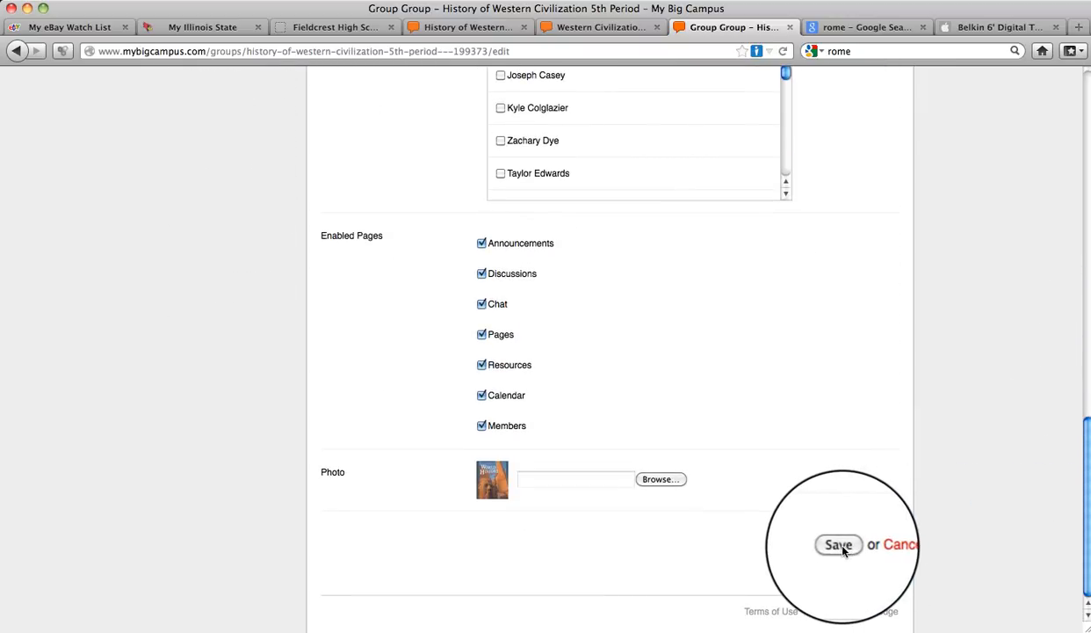
# Step: Save the group edits and return to the updated group home page
pyautogui.click(837, 545)
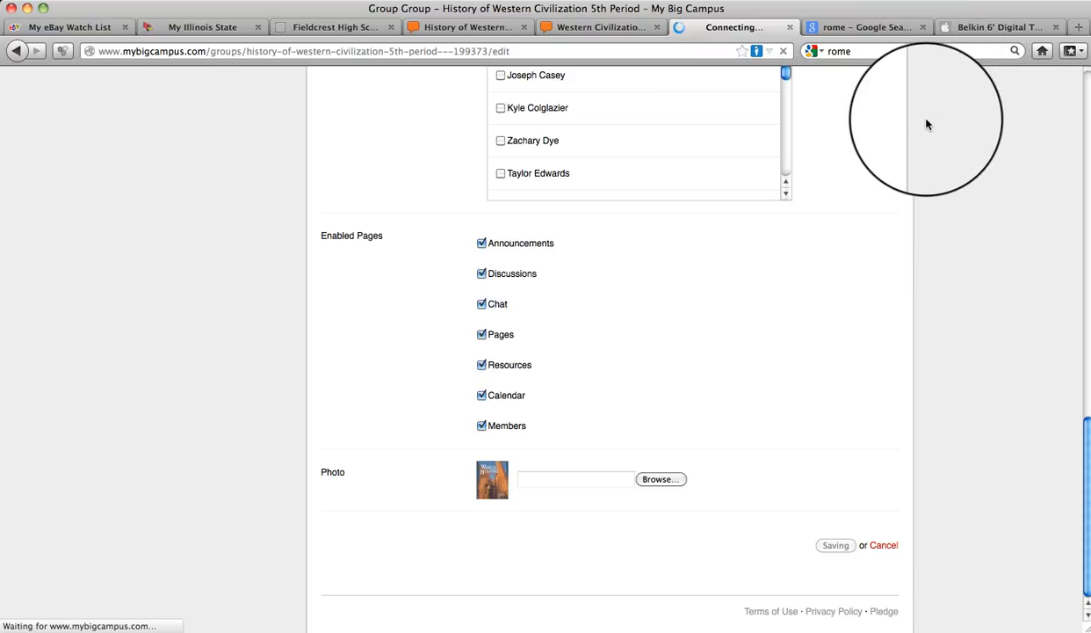
pyautogui.click(834, 544)
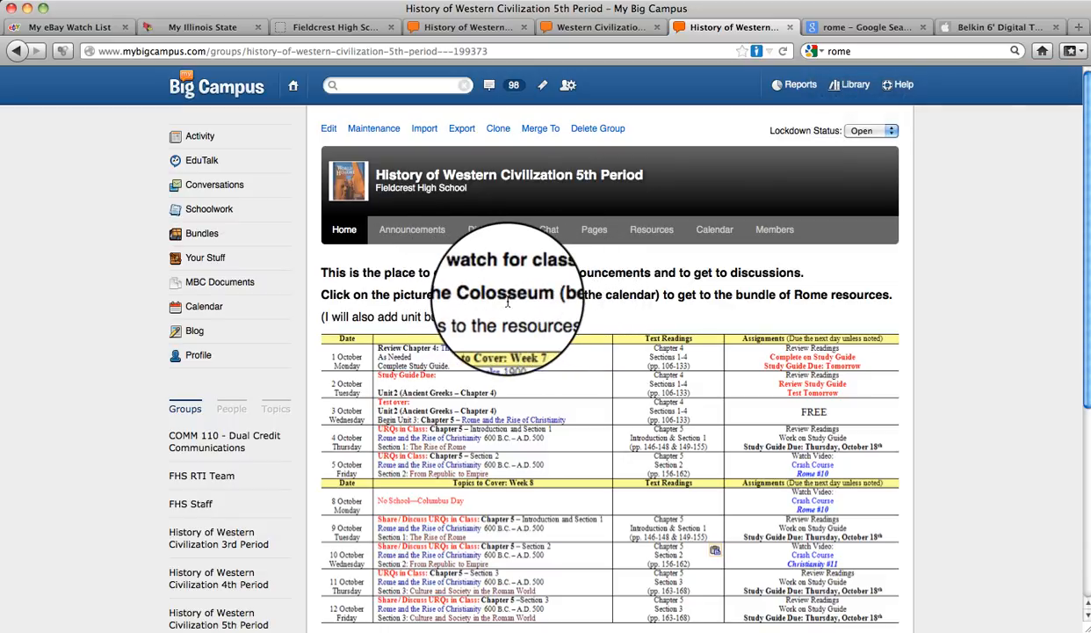
# Step: Scroll down the saved home page to the linked Colosseum picture below the schedule
pyautogui.scroll(-3)
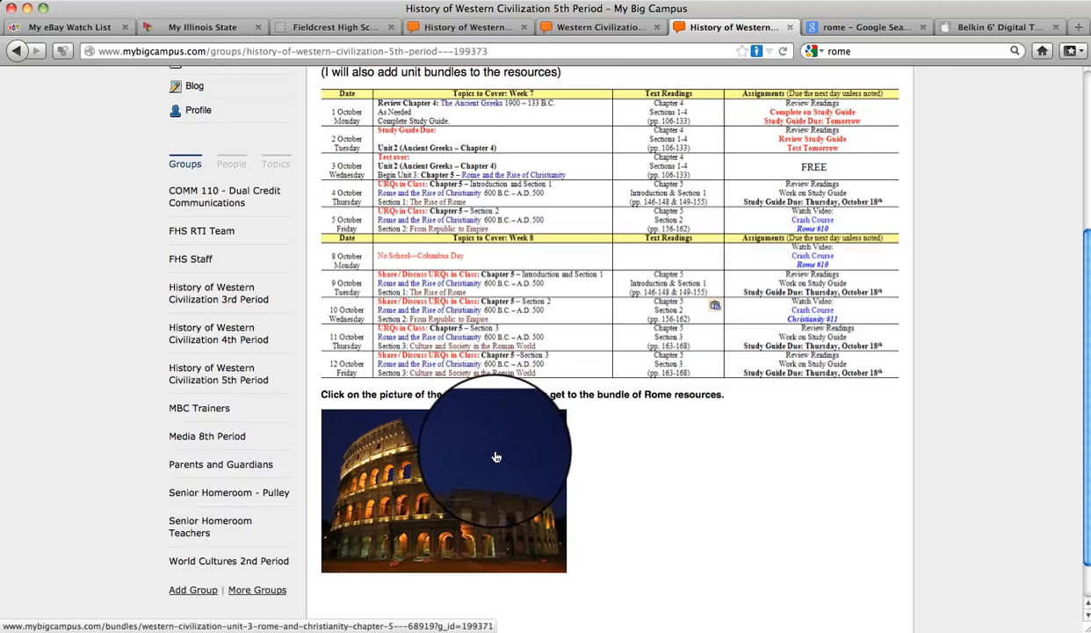
pyautogui.moveTo(496, 455)
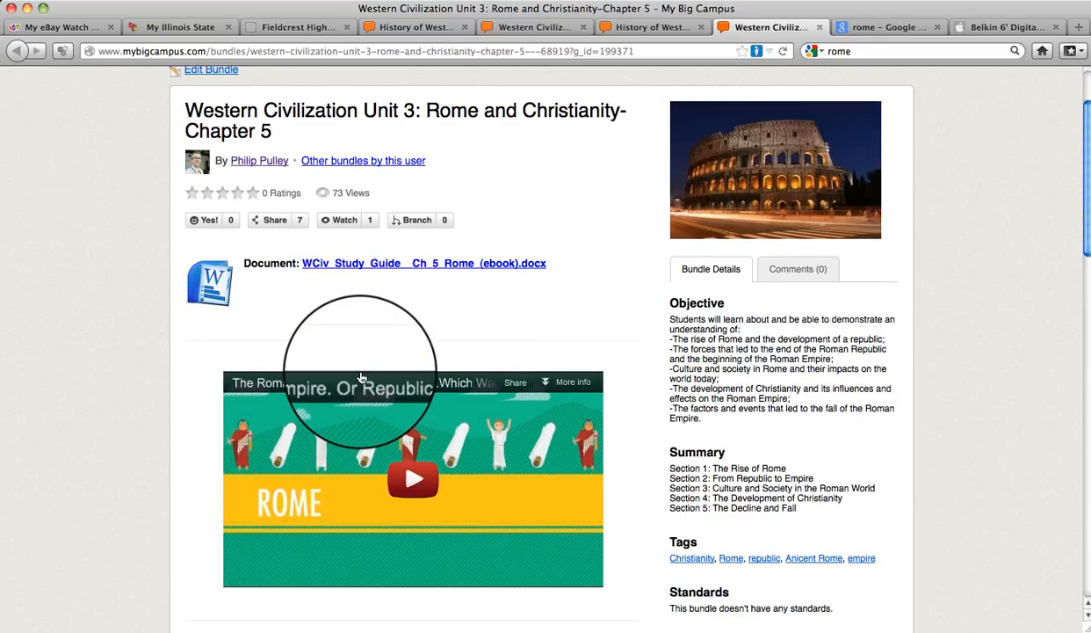
pyautogui.moveTo(357, 377)
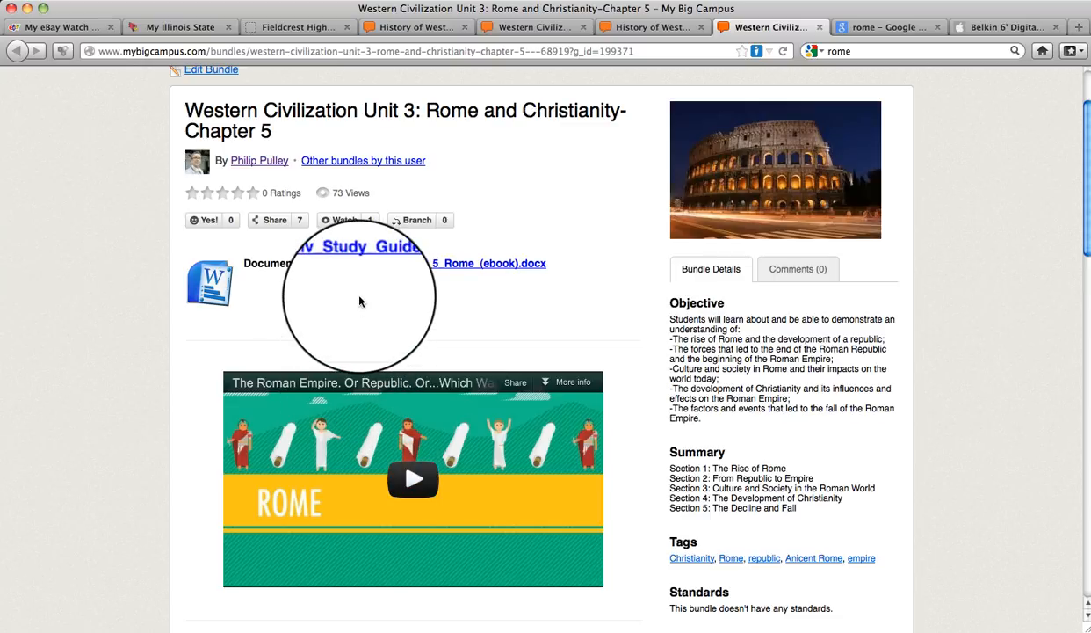
pyautogui.click(340, 220)
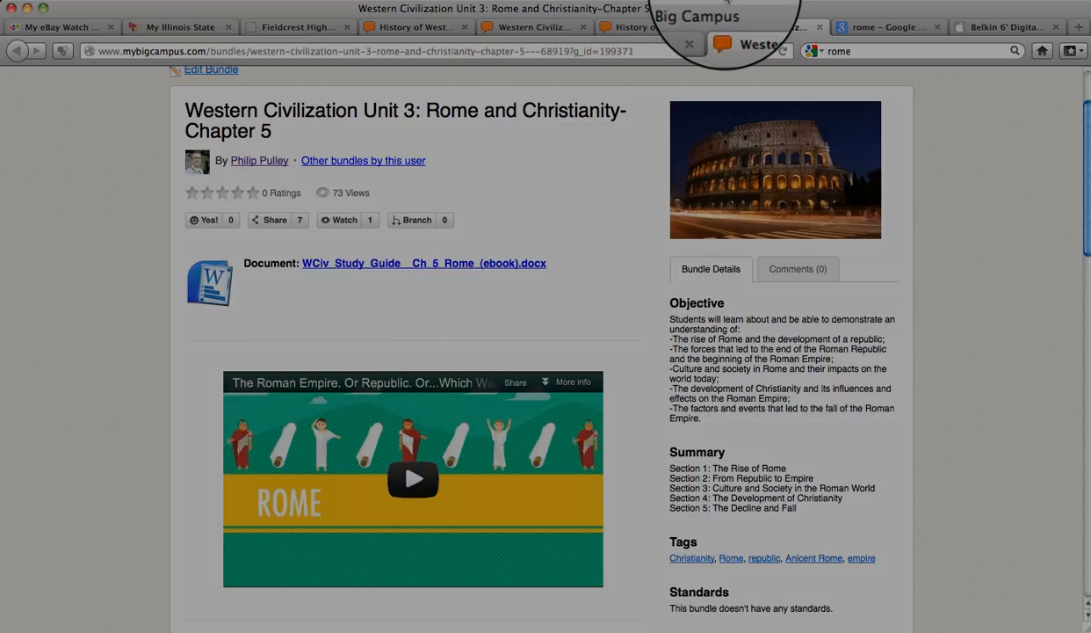